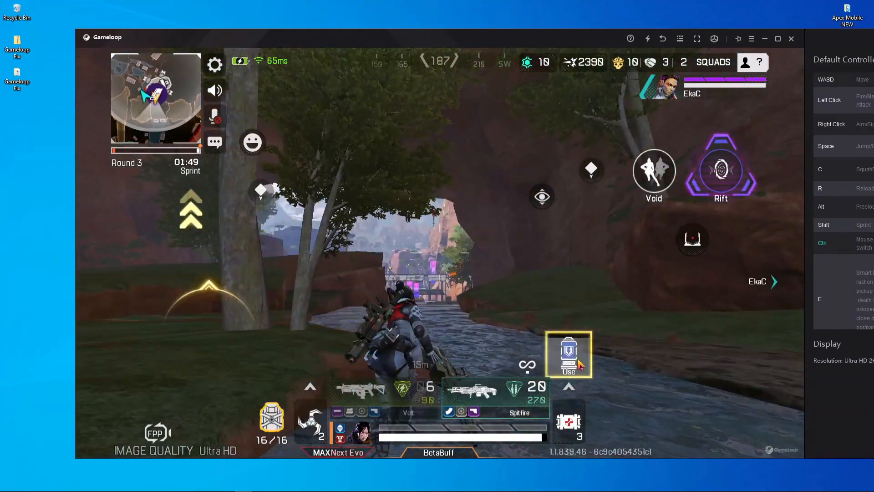
- Use a shield battery to recharge the character's shield mid-match
click(568, 356)
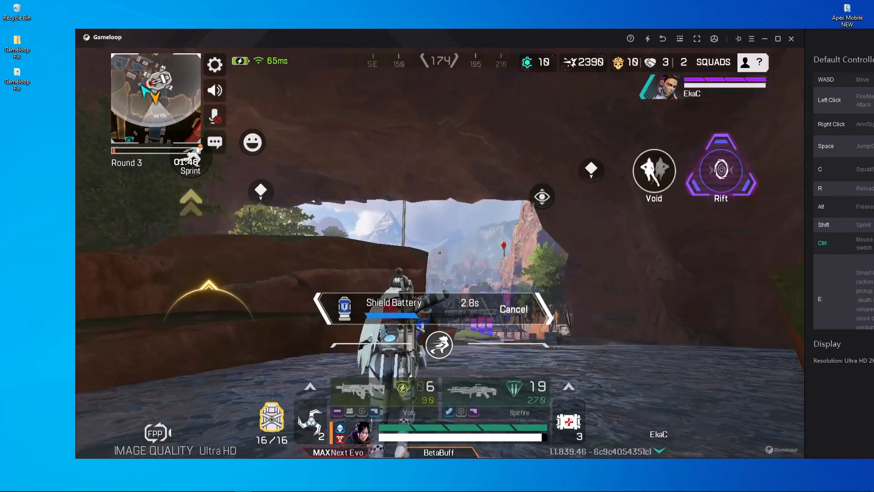
click(792, 38)
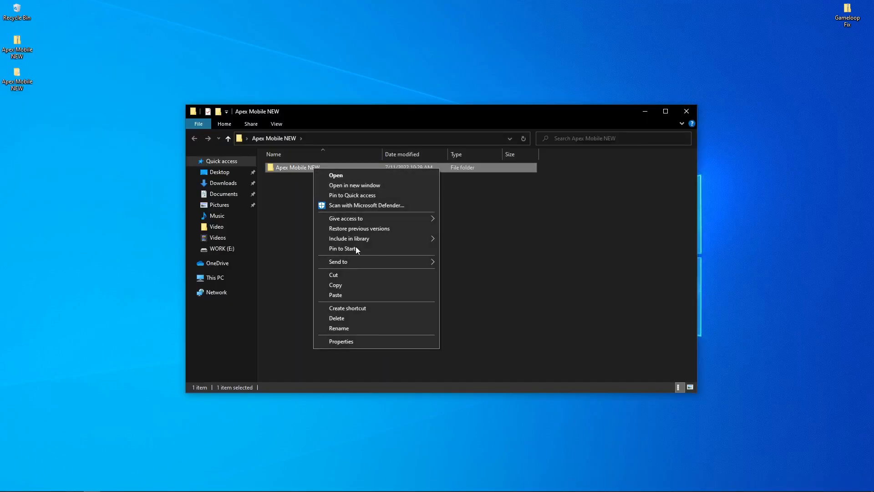
- Copy the Apex Mobile NEW folder and browse into C:\Temp via This PC
click(215, 277)
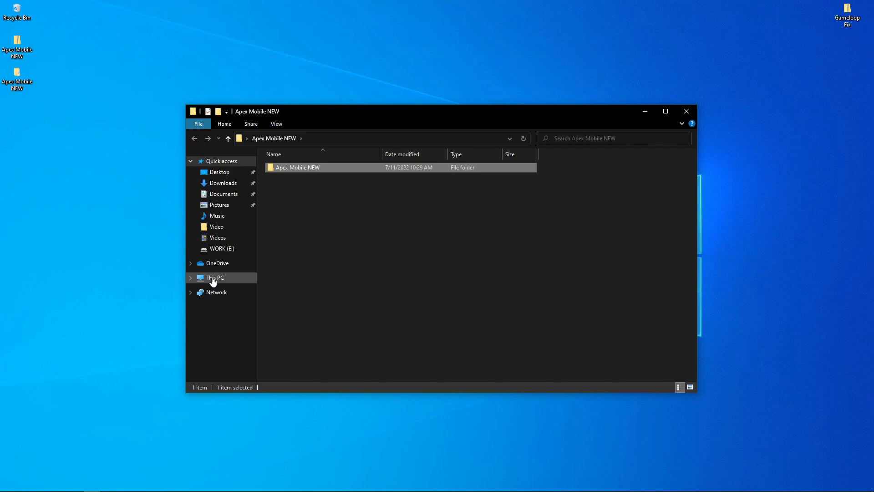
click(215, 277)
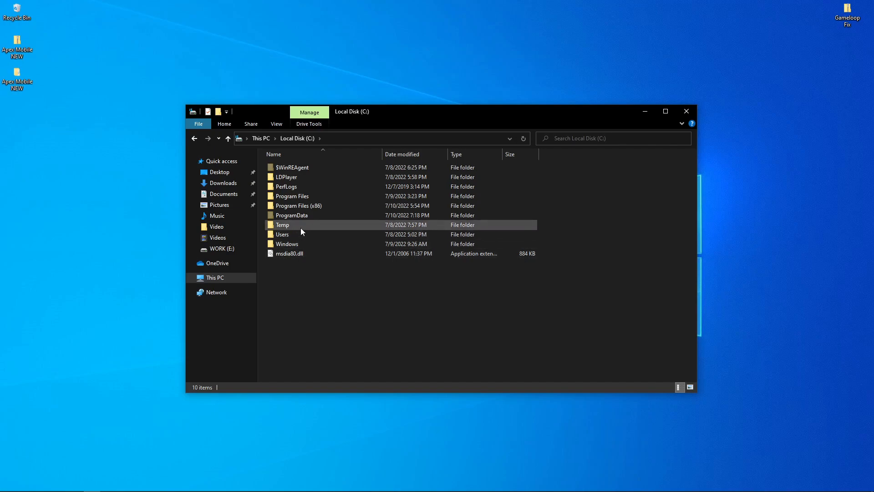
double_click(282, 224)
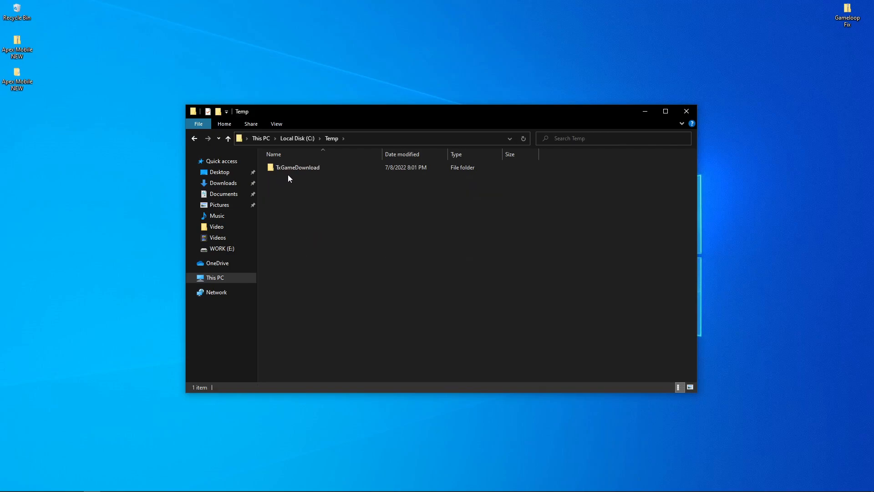
mouse_move(290, 171)
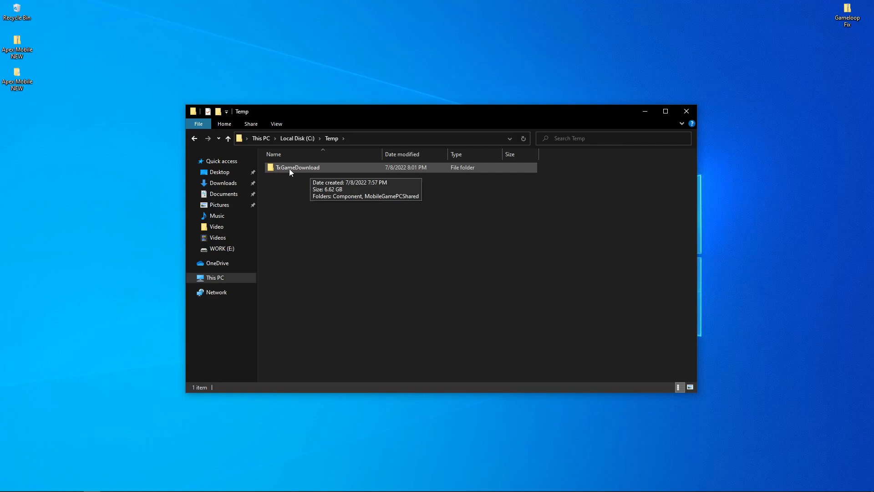
- Paste the folder inside TxGameDownload\MobileGamePCShared and close File Explorer
double_click(297, 168)
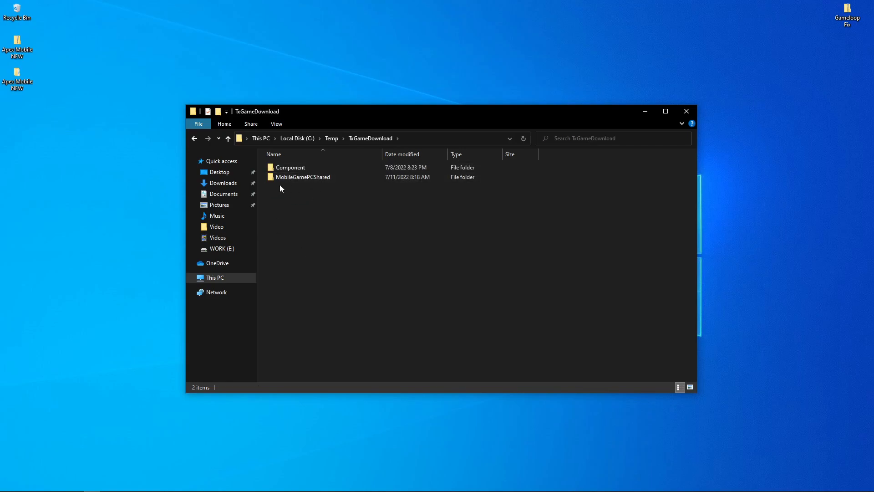
click(302, 177)
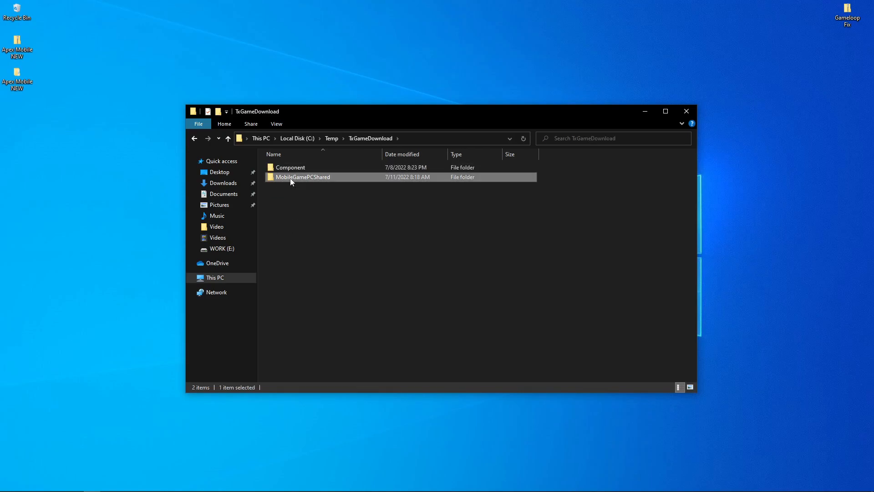
double_click(303, 176)
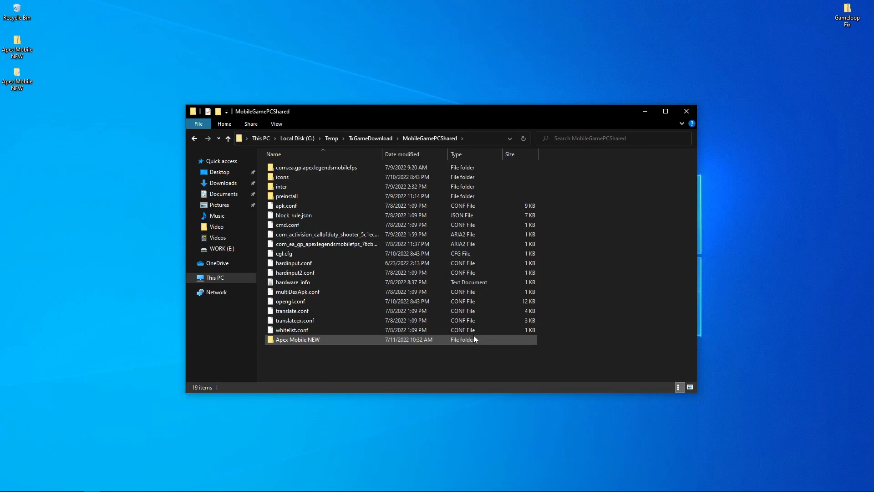
click(687, 110)
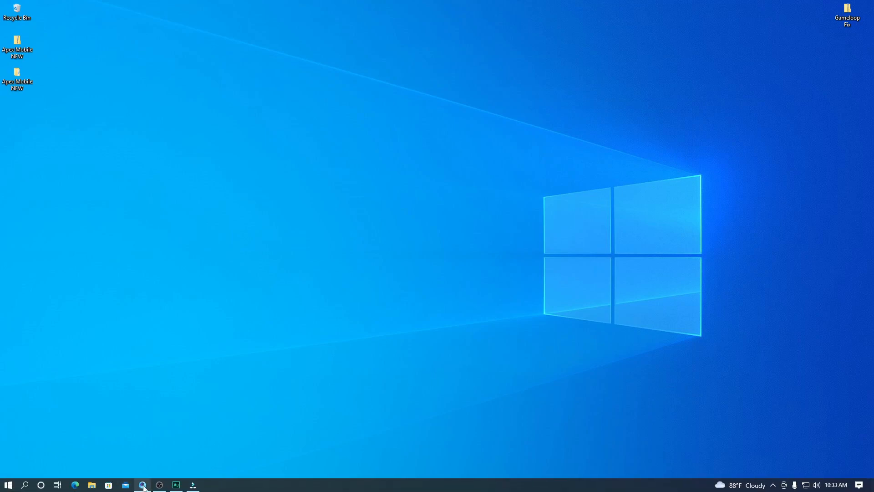
- Launch the Gameloop emulator via Google Play Store and return to its Android home screen
click(144, 484)
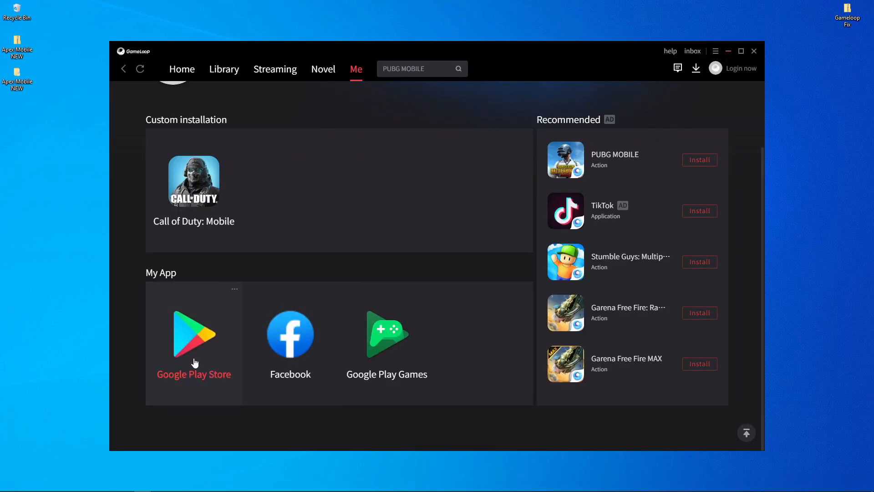
click(194, 336)
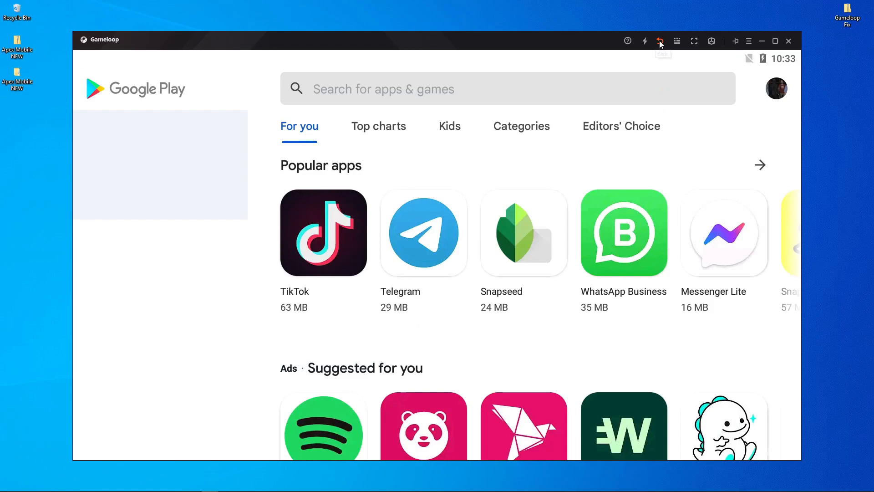
click(659, 41)
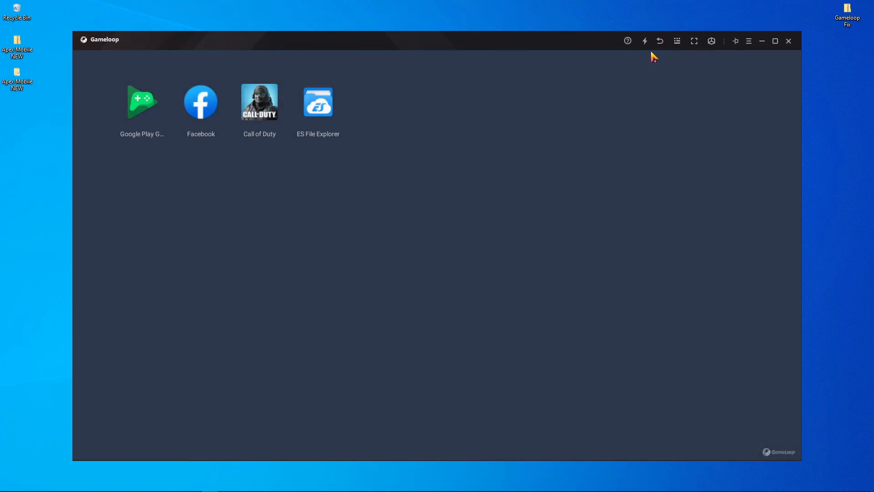
mouse_move(568, 170)
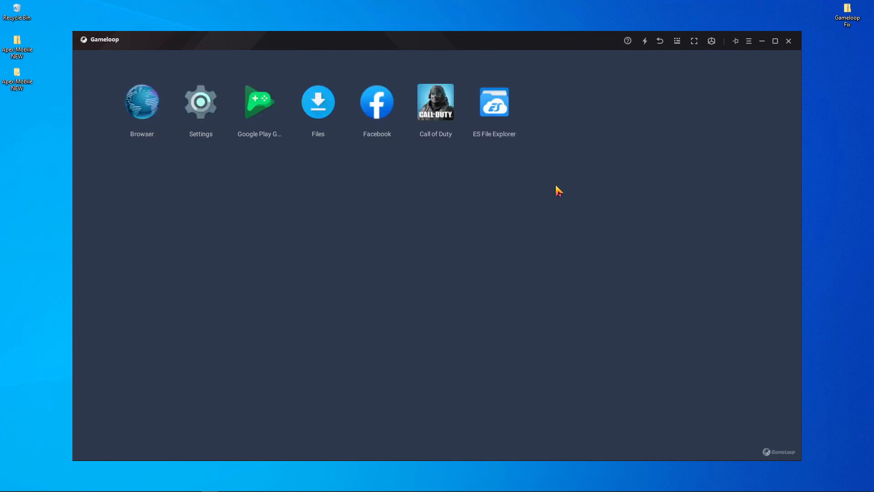
mouse_move(129, 120)
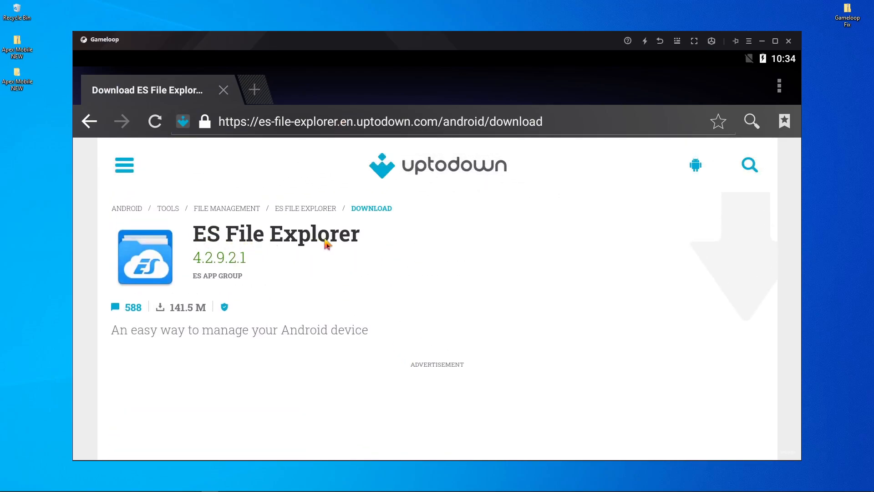
mouse_move(642, 67)
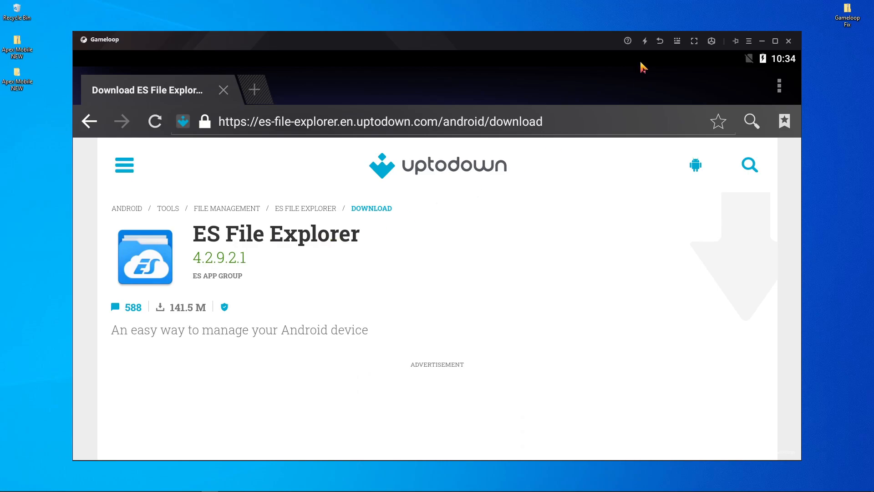
- Close the Uptodown download page and open ES File Explorer from the home screen
click(660, 41)
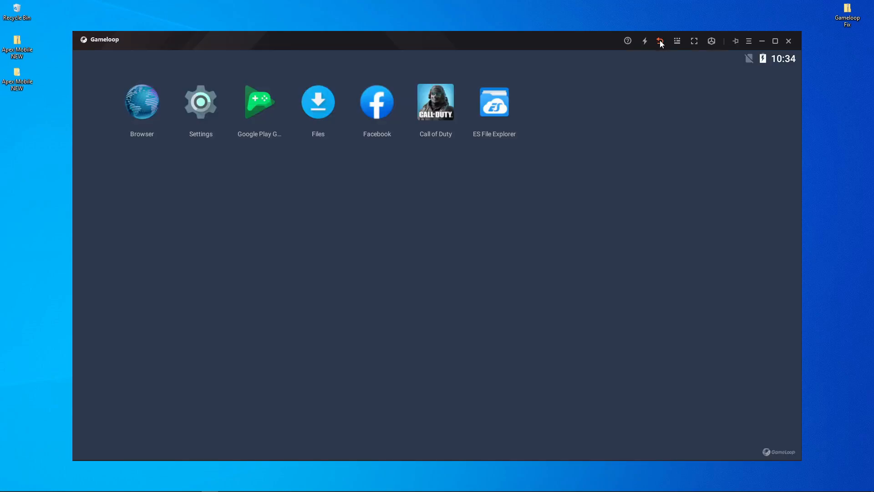
click(659, 41)
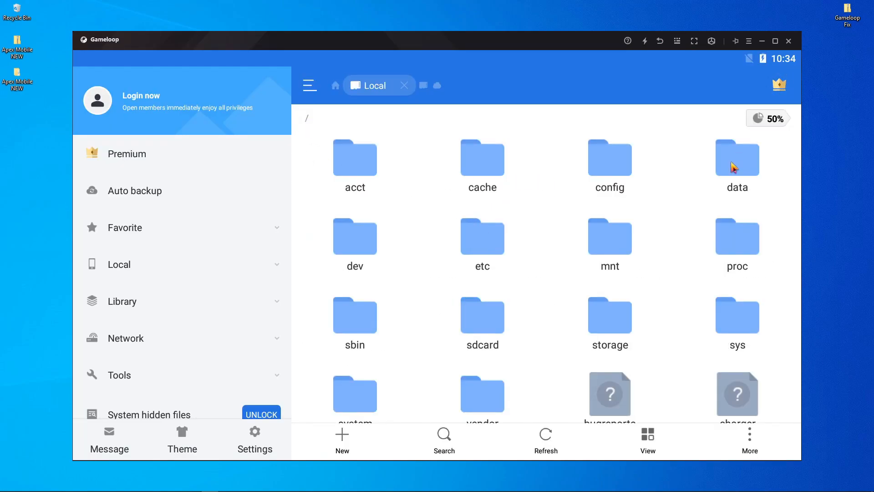
- Navigate ES File Explorer to /data/share1/Apex Mobile NEW
double_click(737, 159)
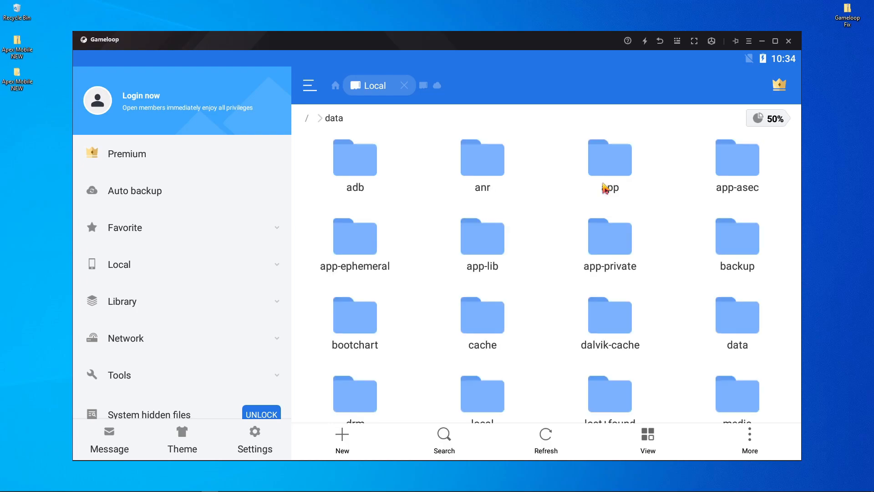
scroll(down, 3)
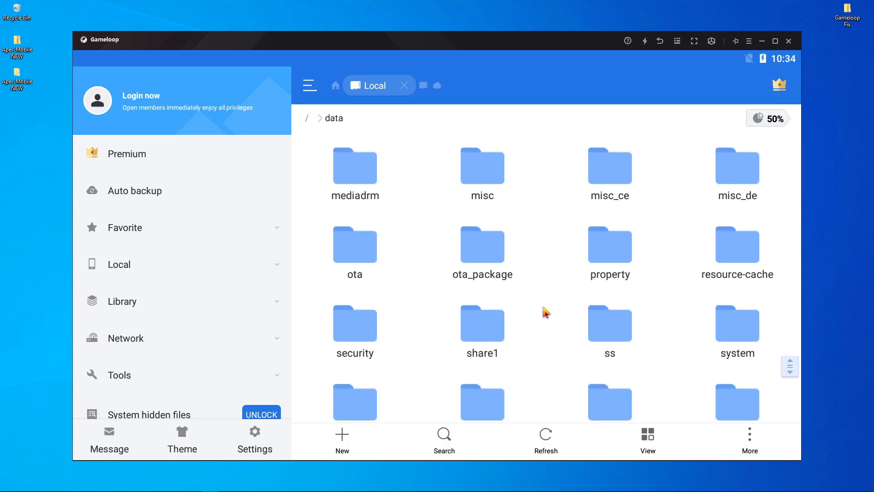
mouse_move(490, 341)
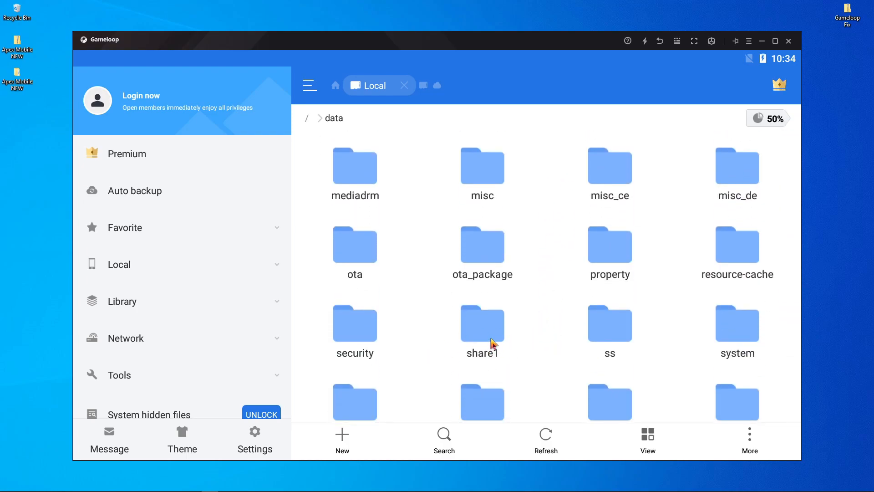
double_click(482, 325)
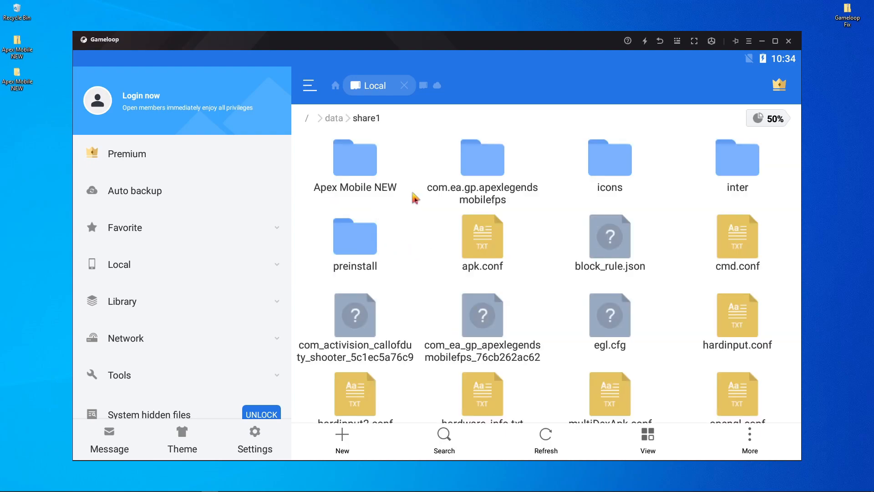
mouse_move(374, 197)
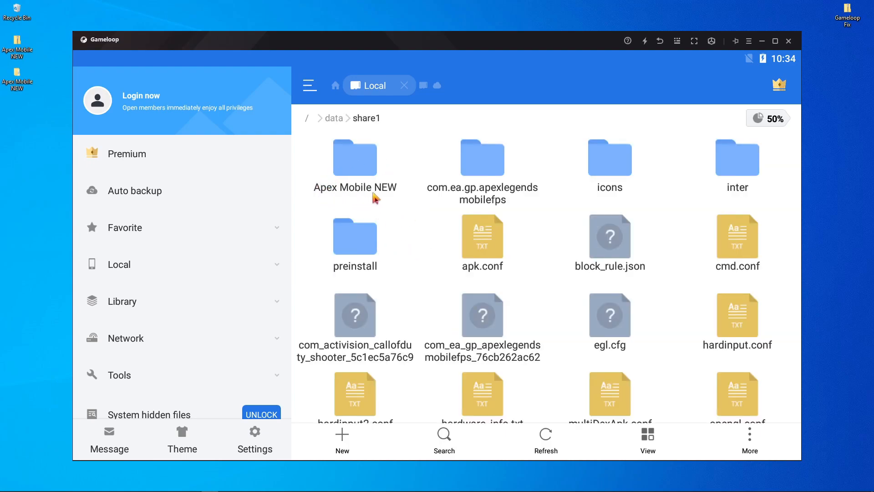
click(355, 167)
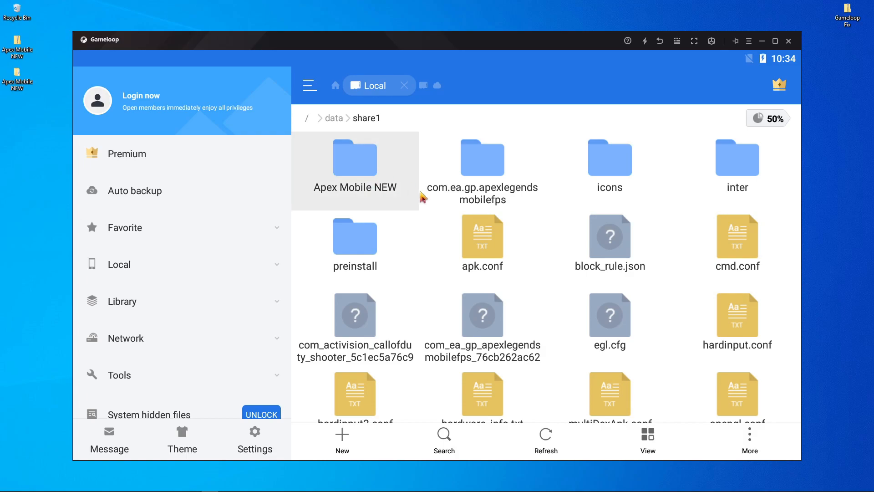
double_click(355, 158)
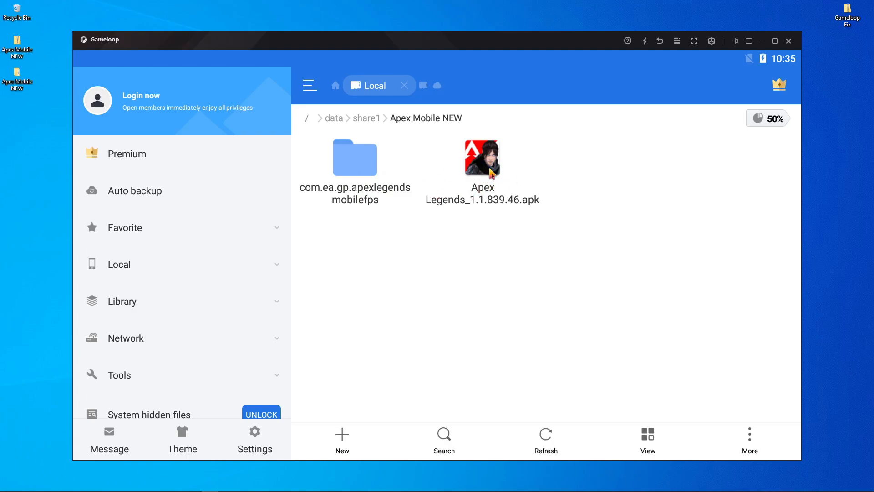
- Install Apex Legends_1.1.839.46.apk and finish with DONE, returning to the folder
double_click(483, 157)
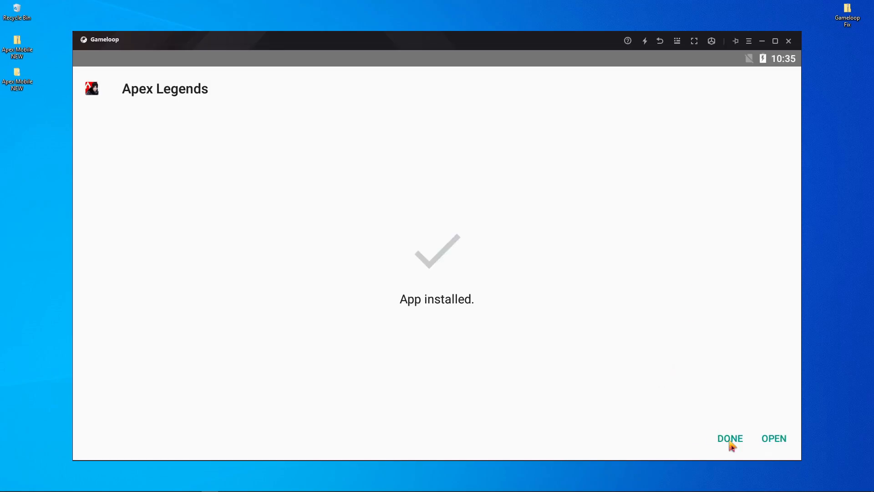
click(730, 438)
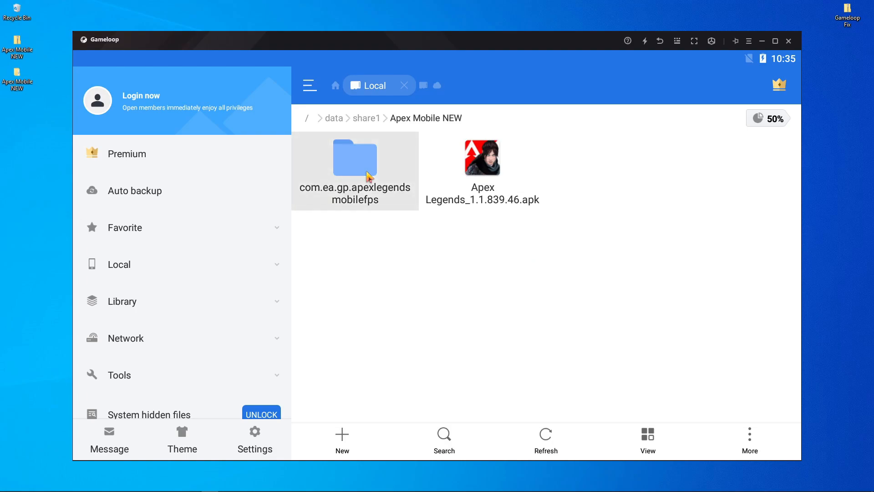
- Copy com.ea.gp.apexlegendsmobilefps and paste it into /storage/emulated/0/Android/obb
click(355, 162)
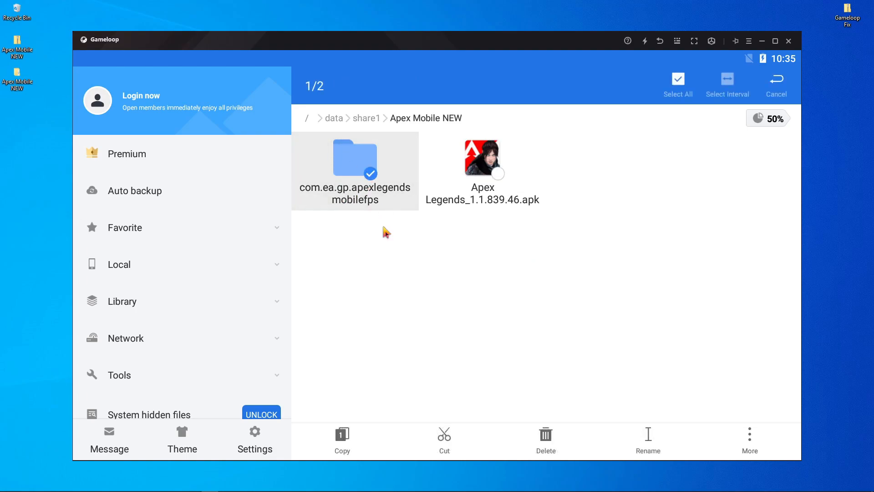
click(342, 439)
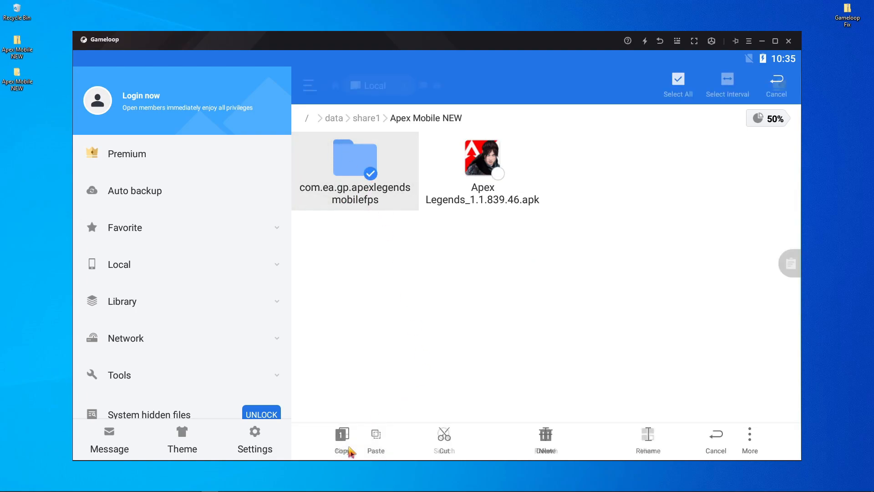
click(341, 439)
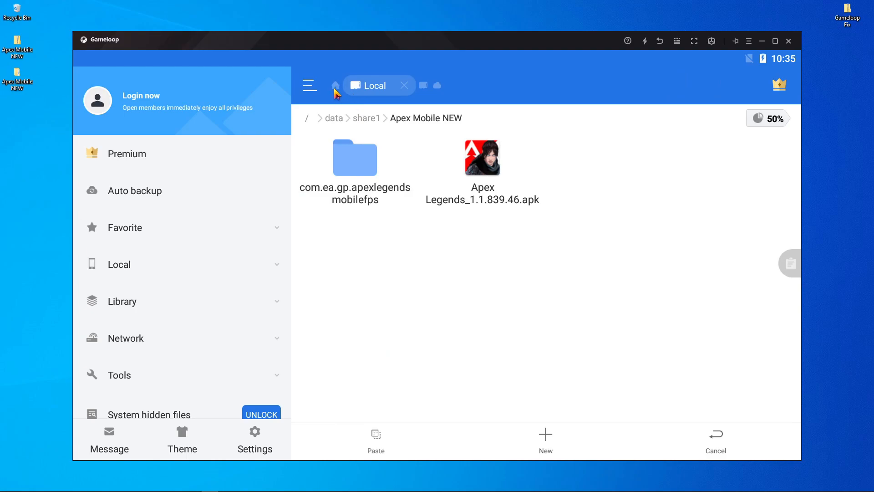
click(335, 86)
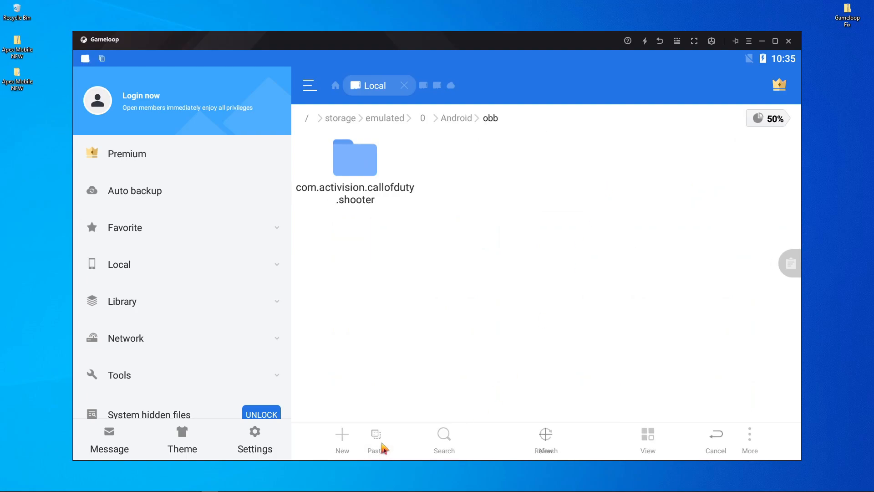
click(376, 440)
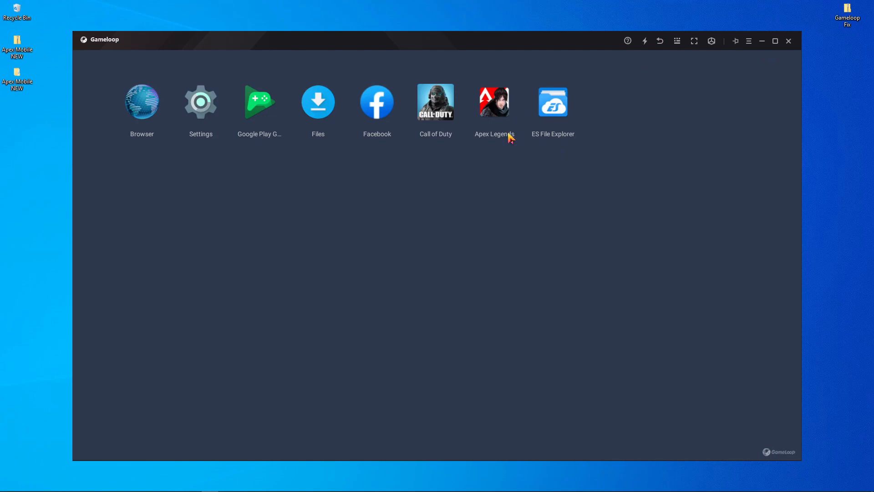
mouse_move(505, 124)
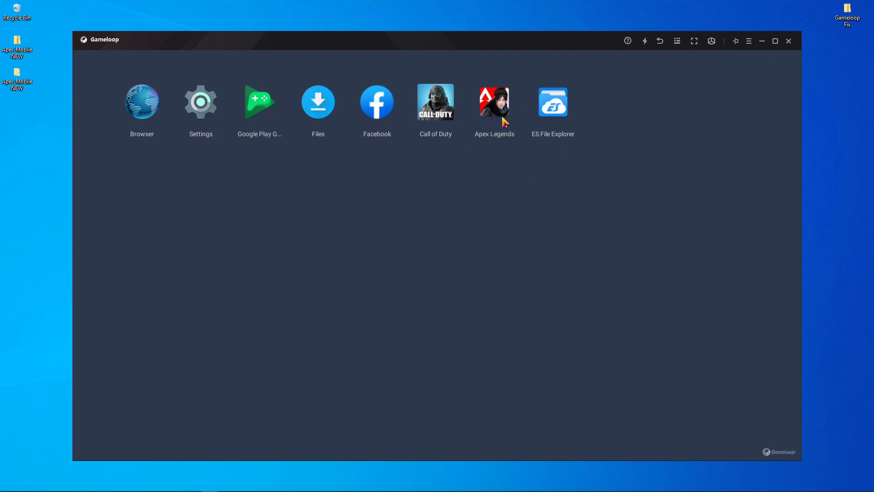
mouse_move(502, 102)
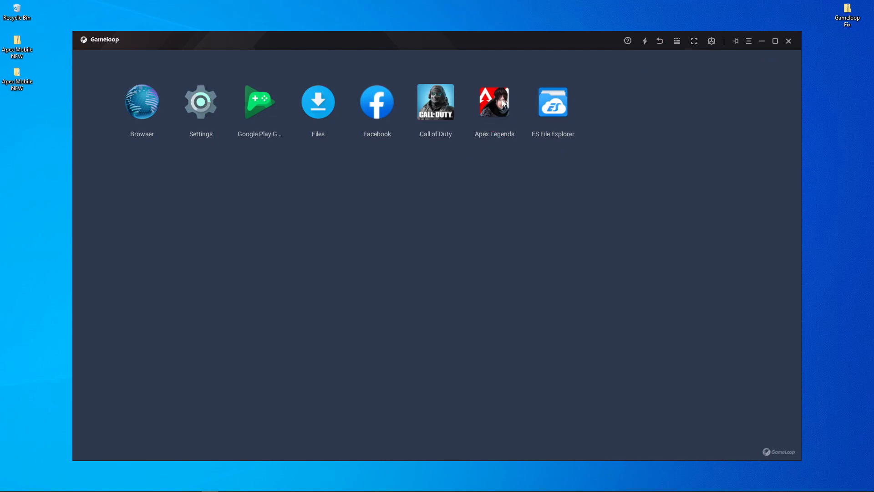